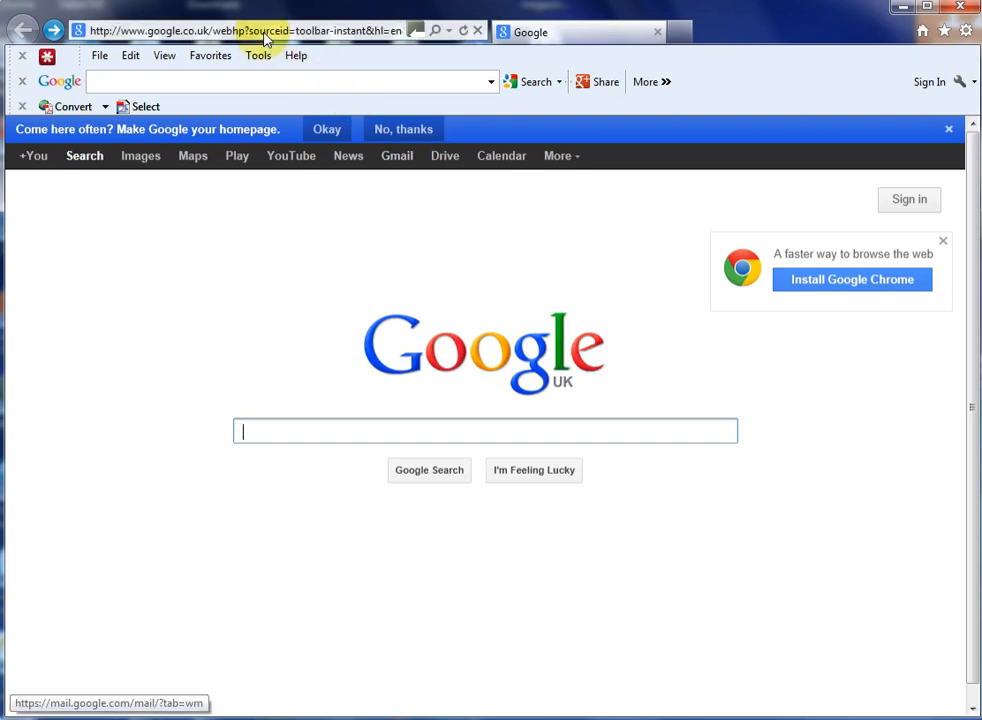
- Navigate from Google to skydrive.live.com to reach the Microsoft account sign-in page
{"action": "left_click", "coordinate": [244, 30]}
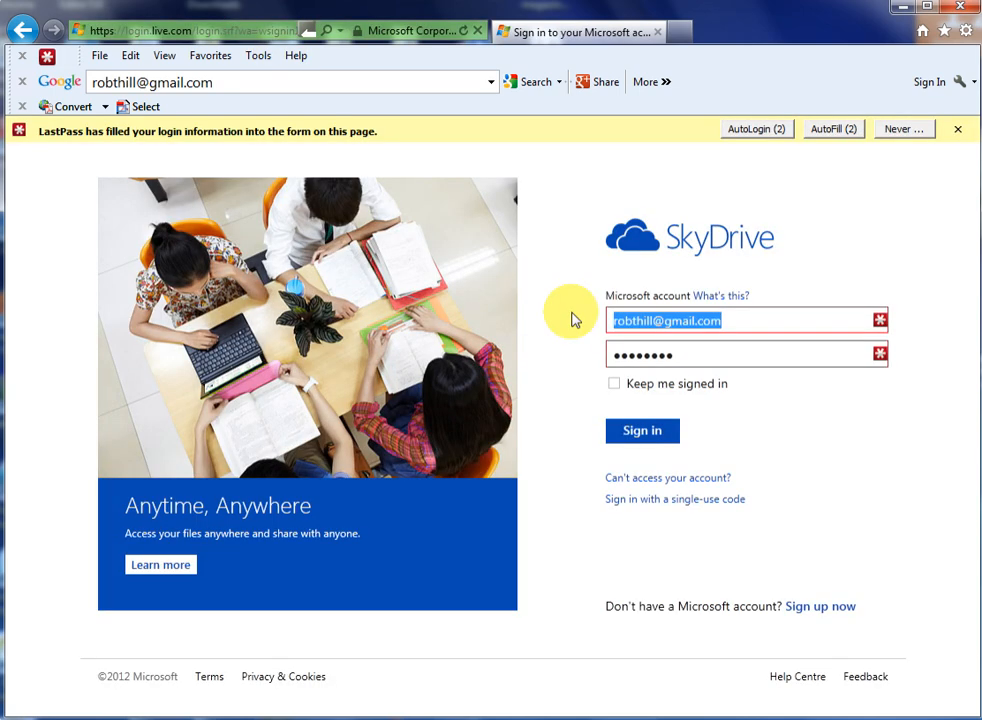
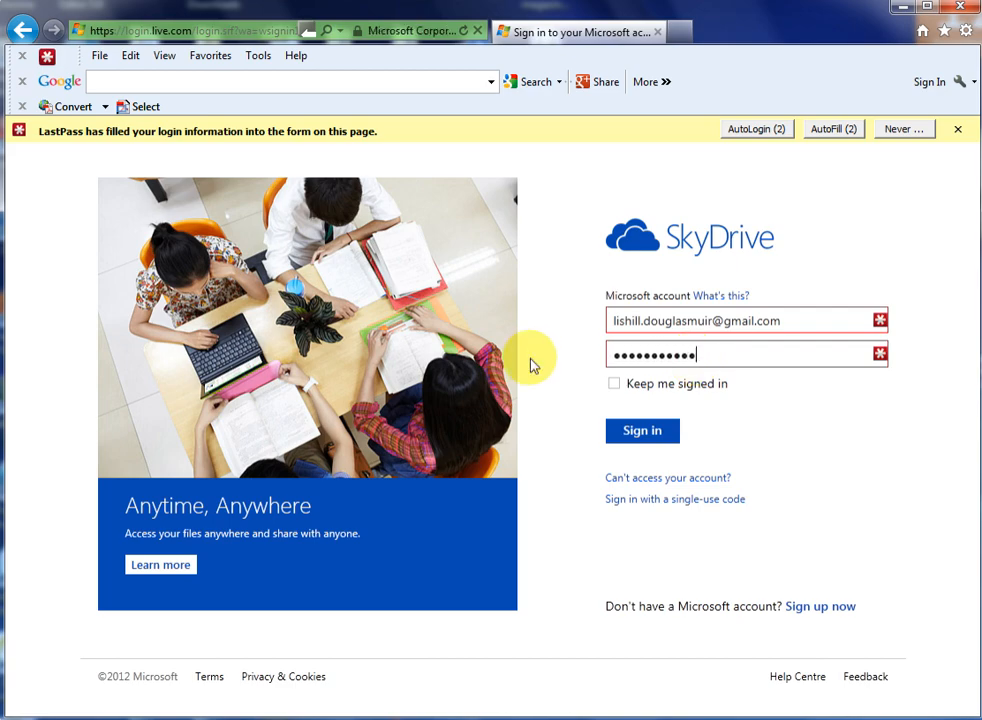
{"action": "left_click", "coordinate": [642, 430]}
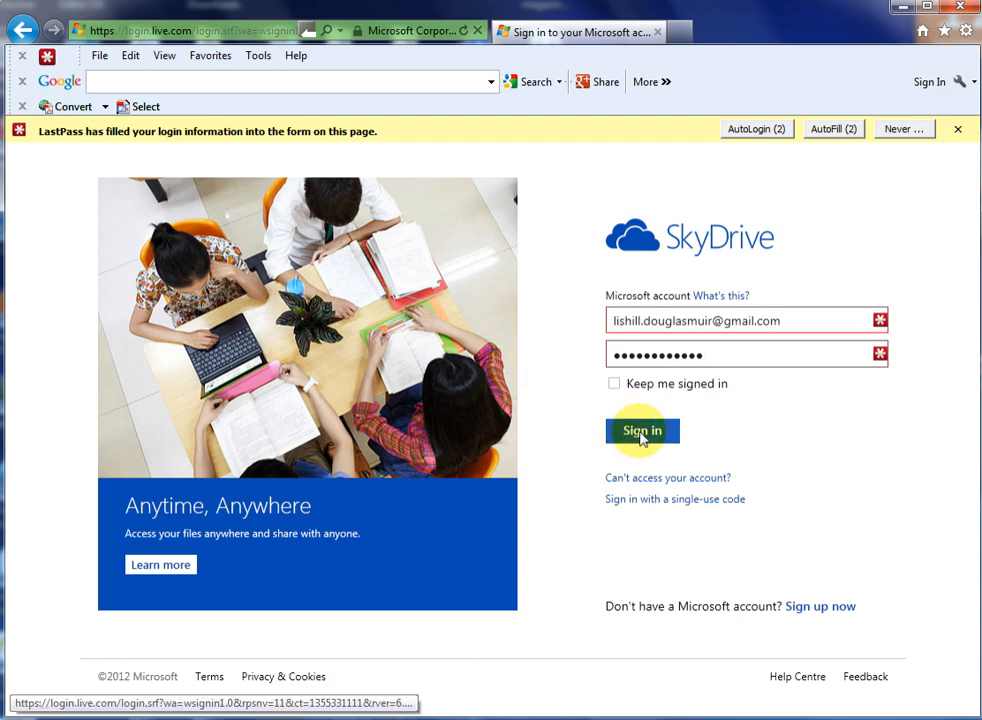
{"action": "left_click", "coordinate": [642, 432]}
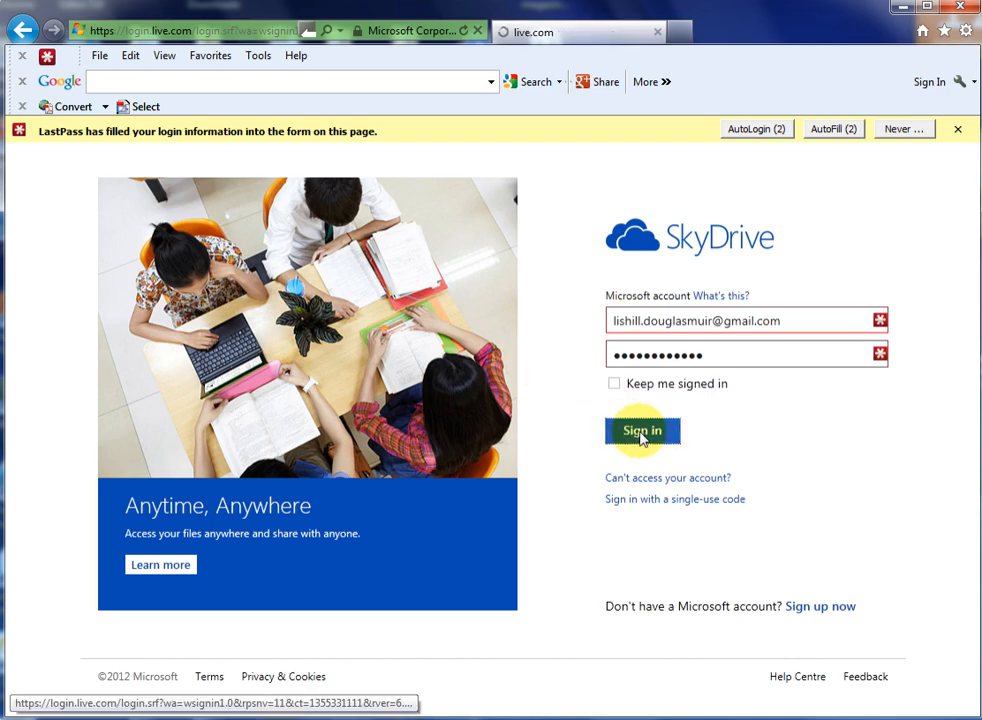
{"action": "left_click", "coordinate": [642, 430]}
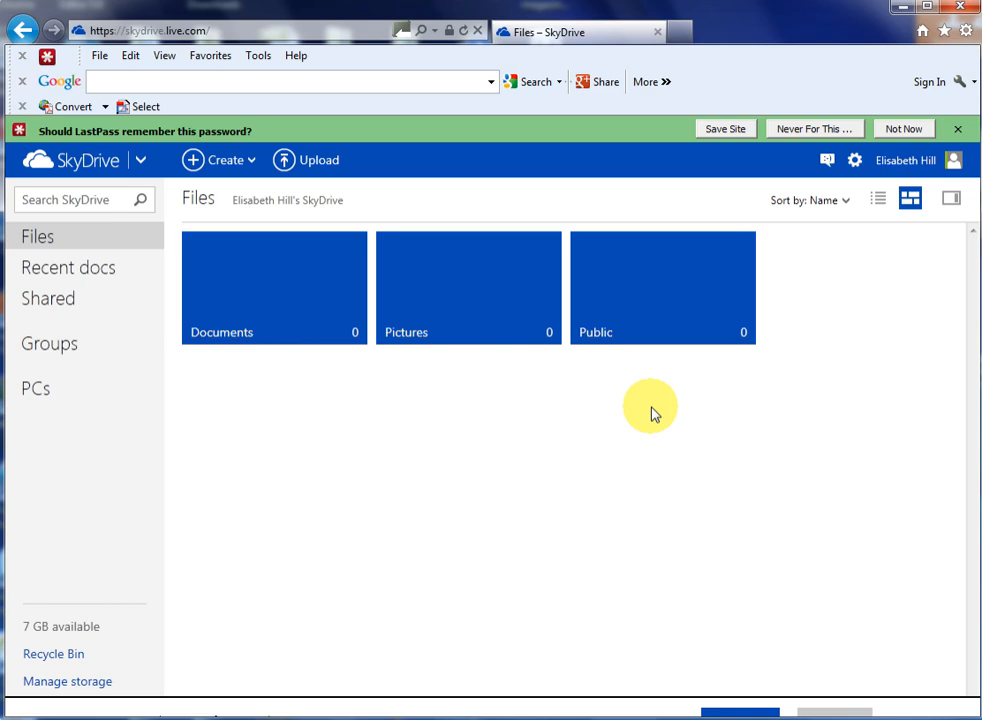
{"action": "mouse_move", "coordinate": [144, 356]}
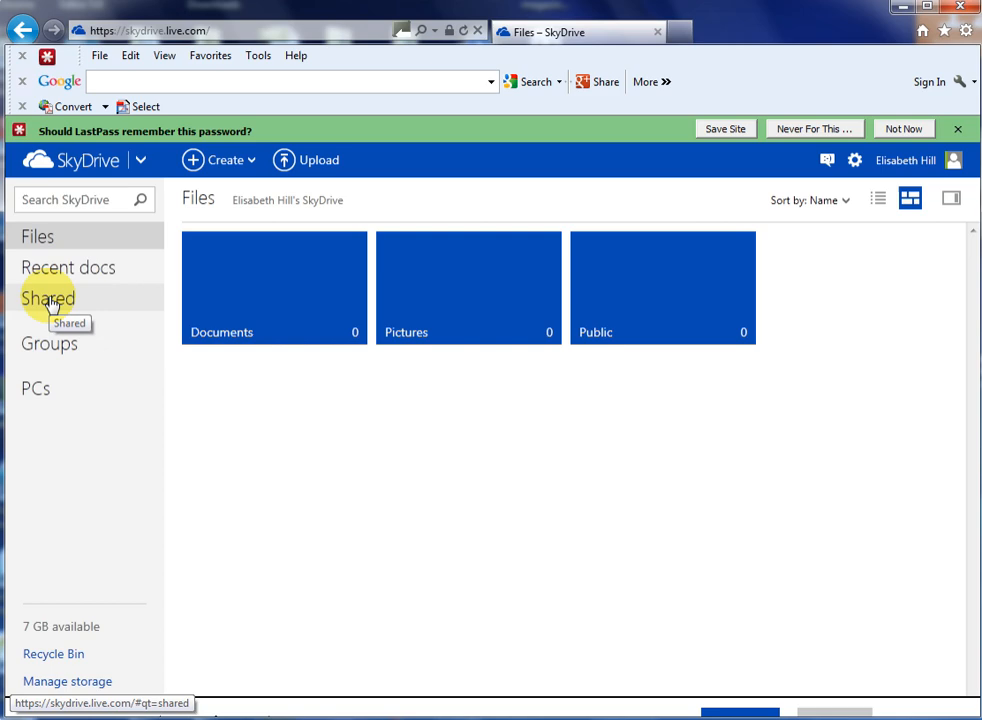
- Show the Shared files and open 'Copy of ASC Members Database March 2012'
{"action": "left_click", "coordinate": [48, 298]}
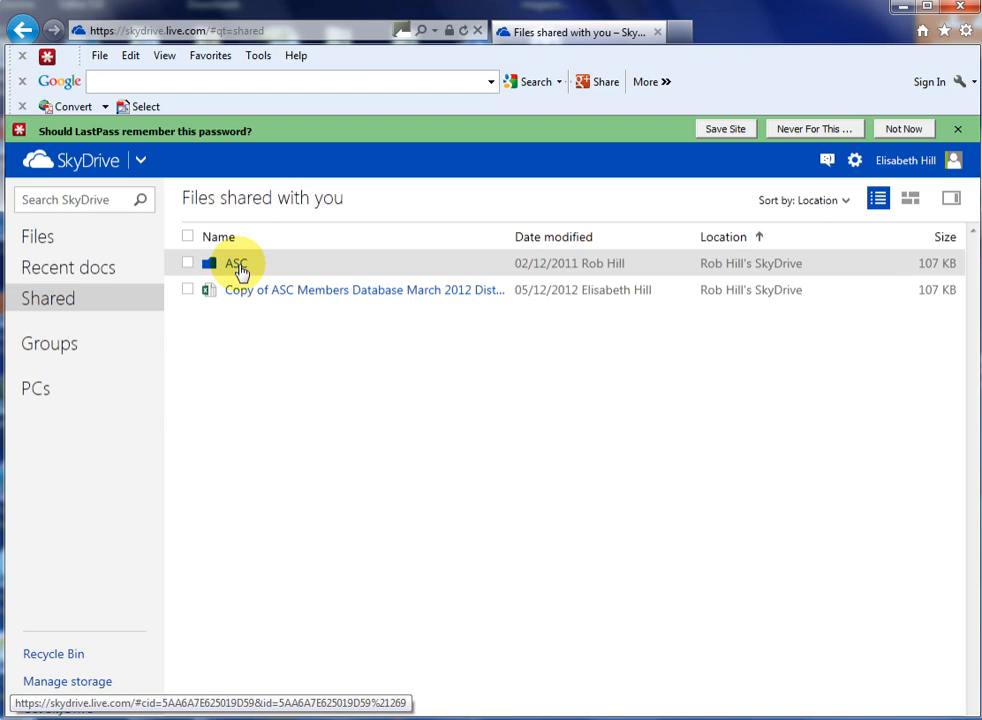
{"action": "mouse_move", "coordinate": [252, 288]}
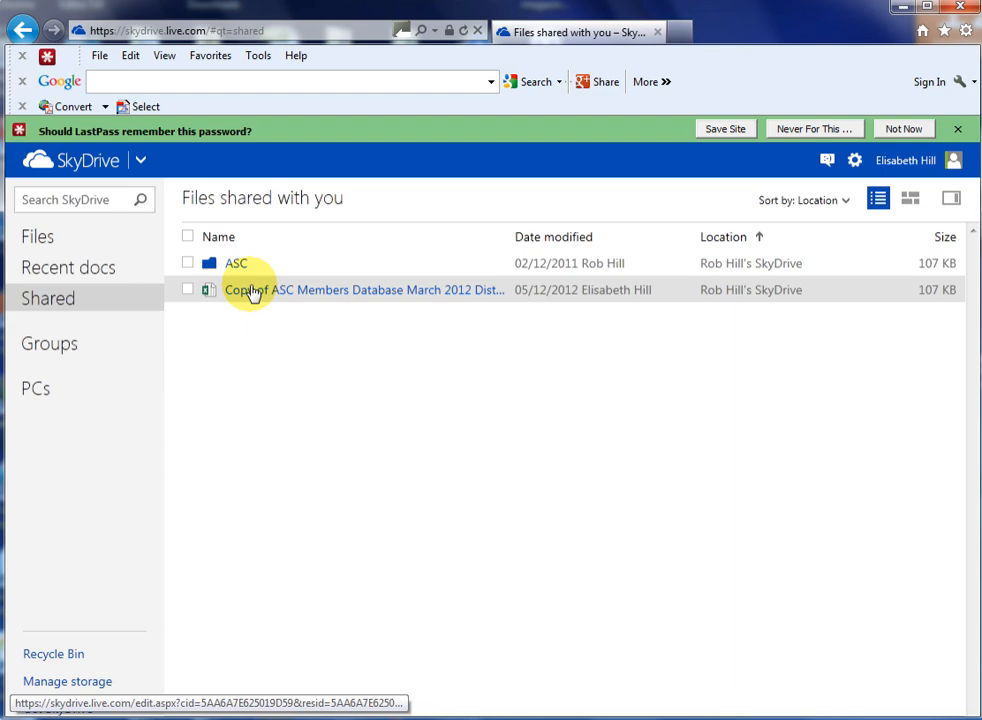
{"action": "left_click", "coordinate": [364, 290]}
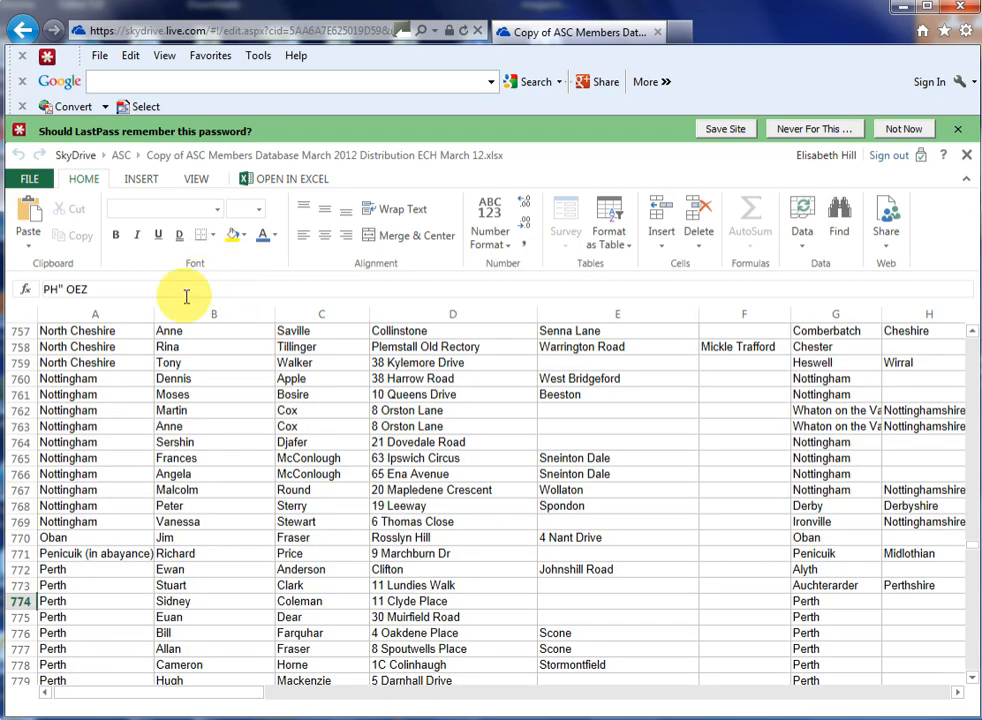
{"action": "scroll", "scroll_direction": "right", "scroll_amount": 3}
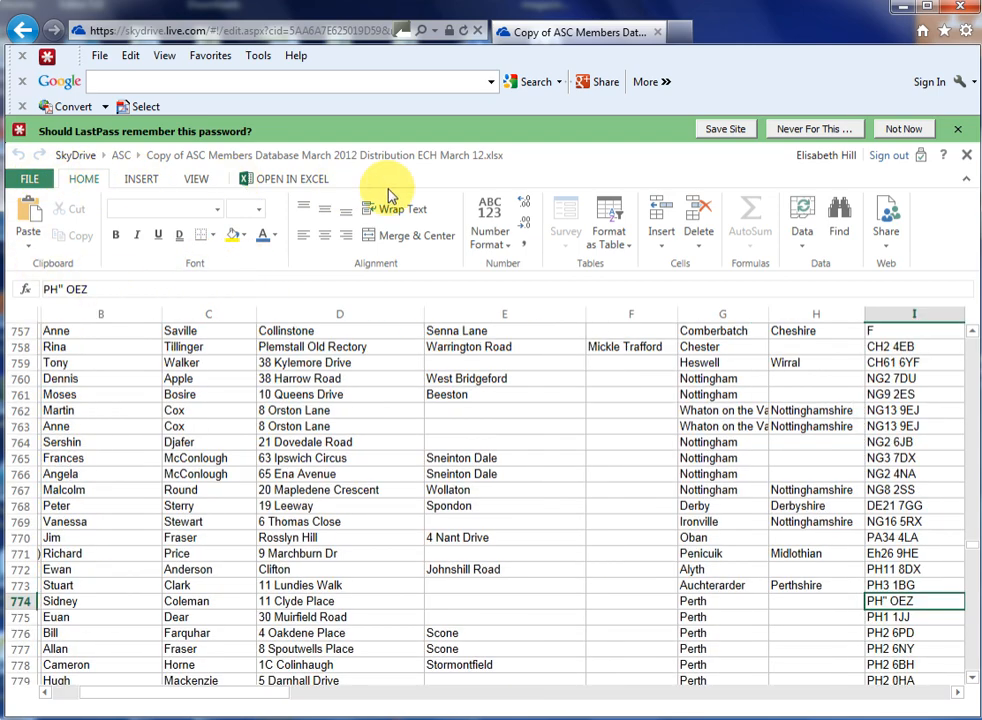
{"action": "mouse_move", "coordinate": [724, 270]}
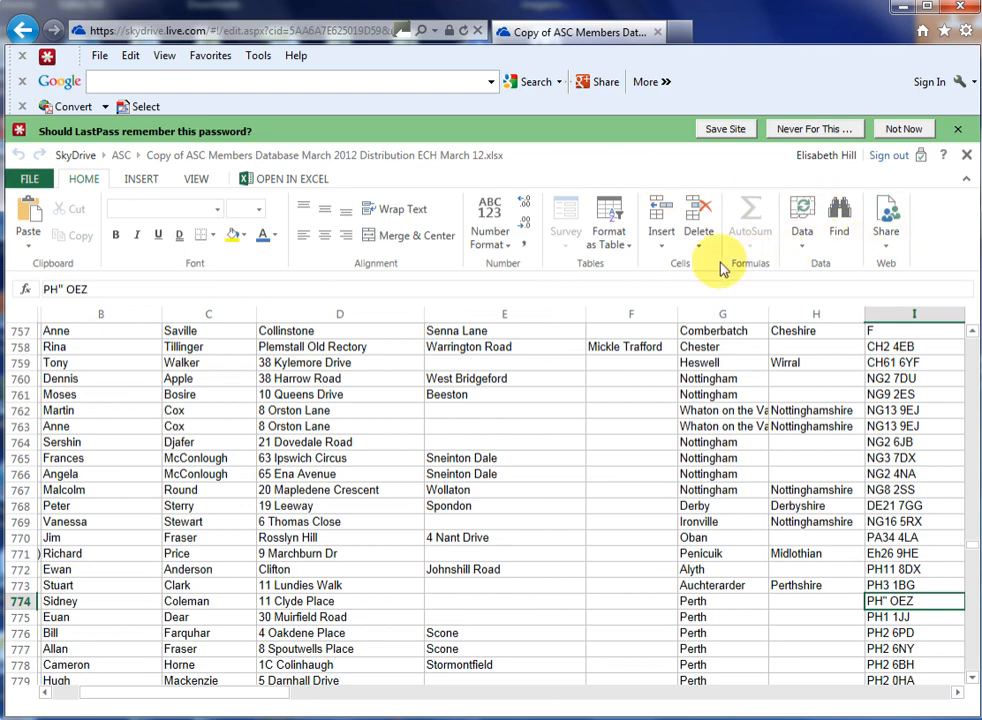
{"action": "mouse_move", "coordinate": [340, 320]}
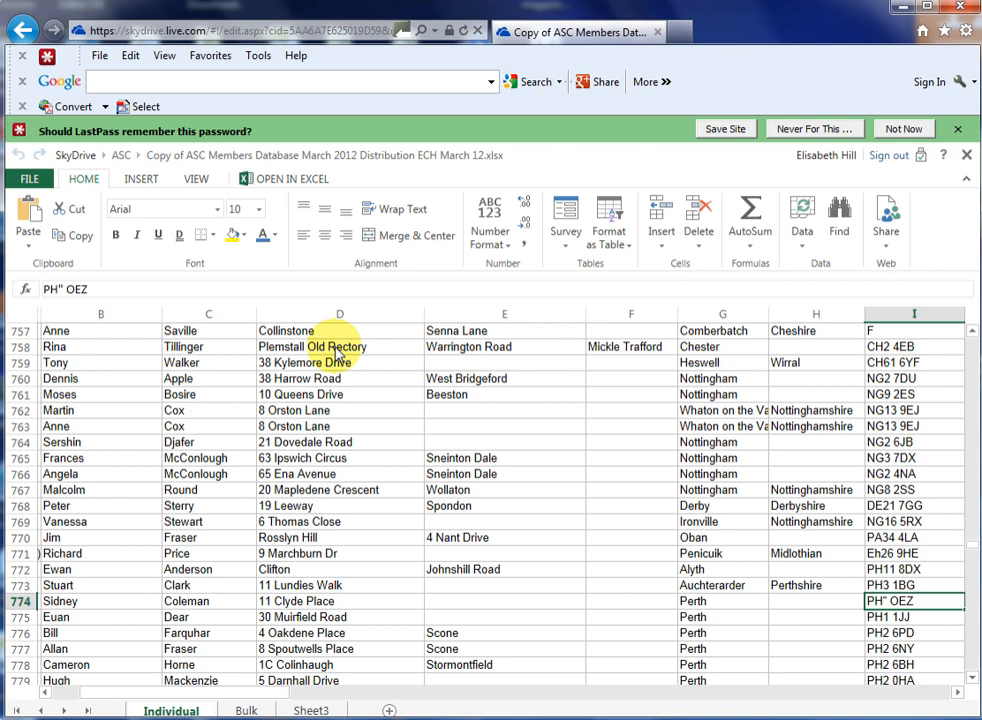
{"action": "left_click", "coordinate": [340, 346]}
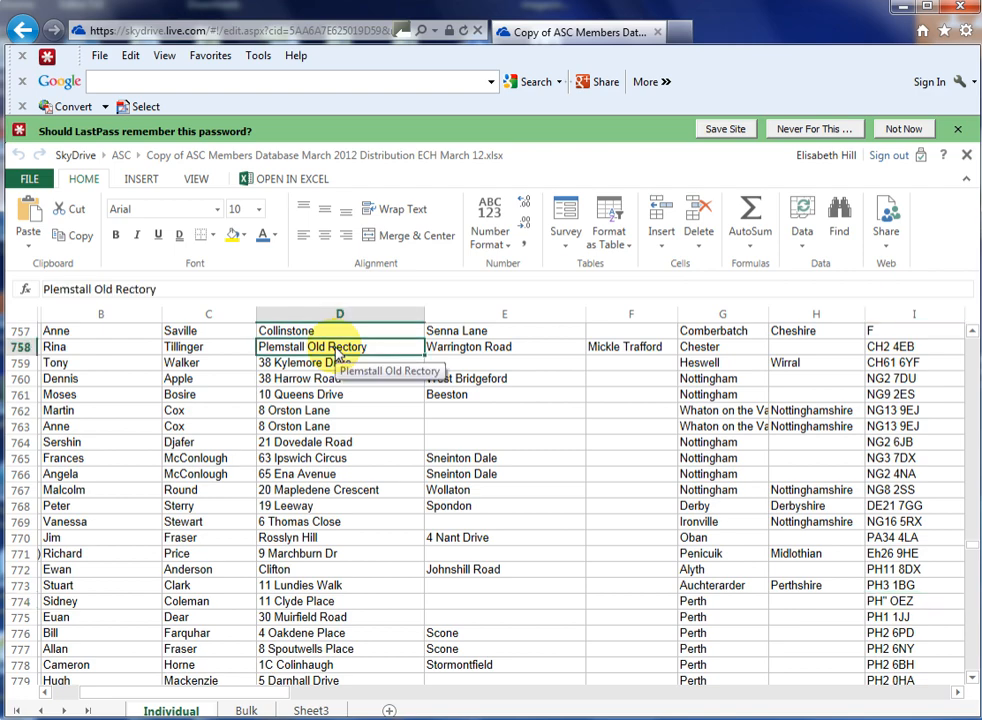